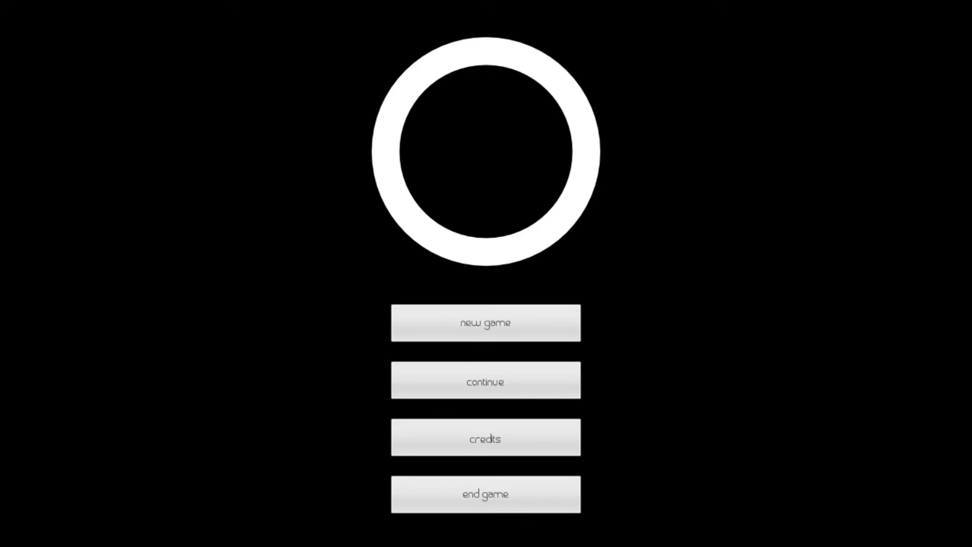
mouse_move(485, 322)
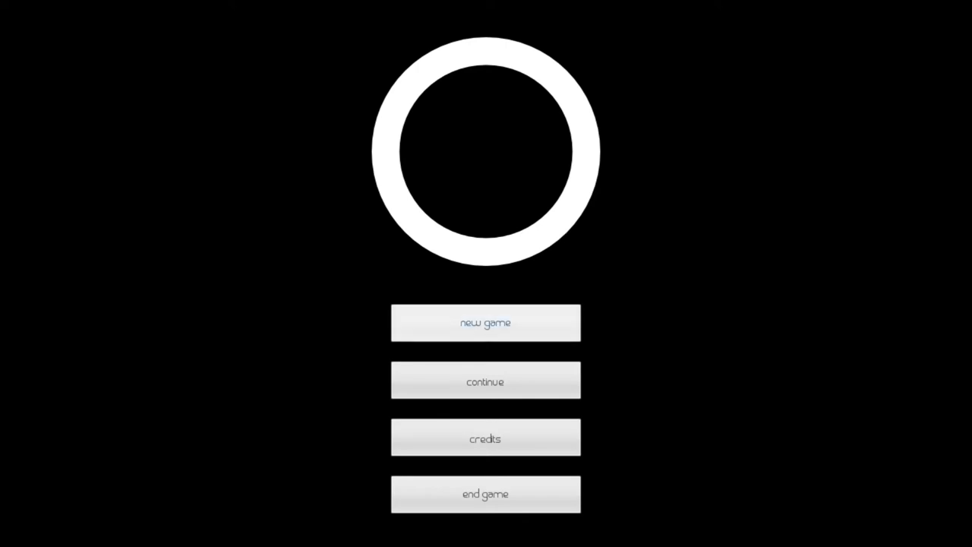
left_click(486, 322)
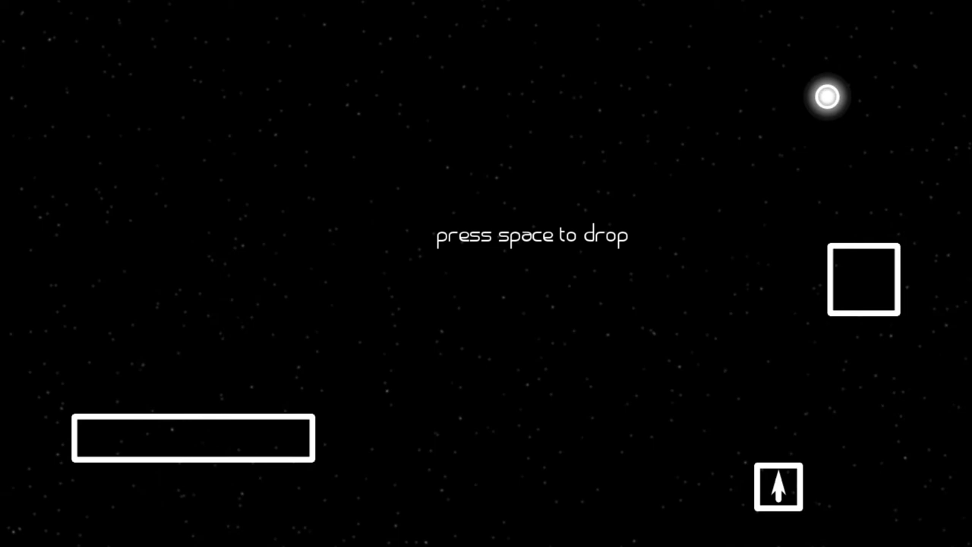
key("space")
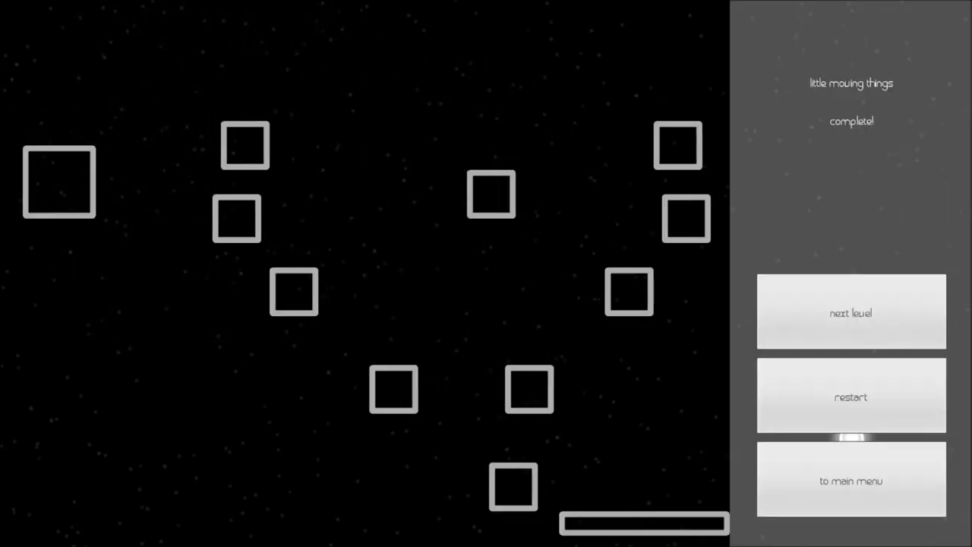
left_click(851, 312)
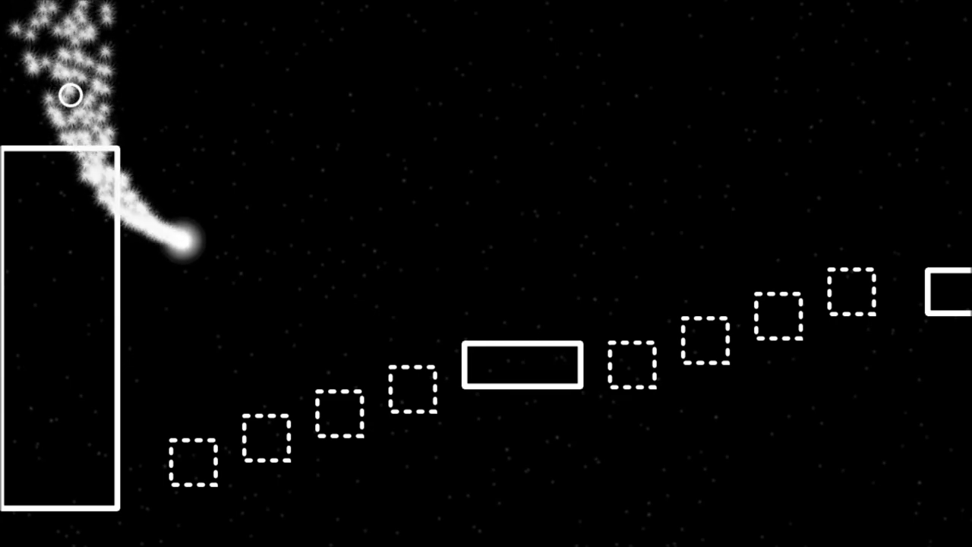